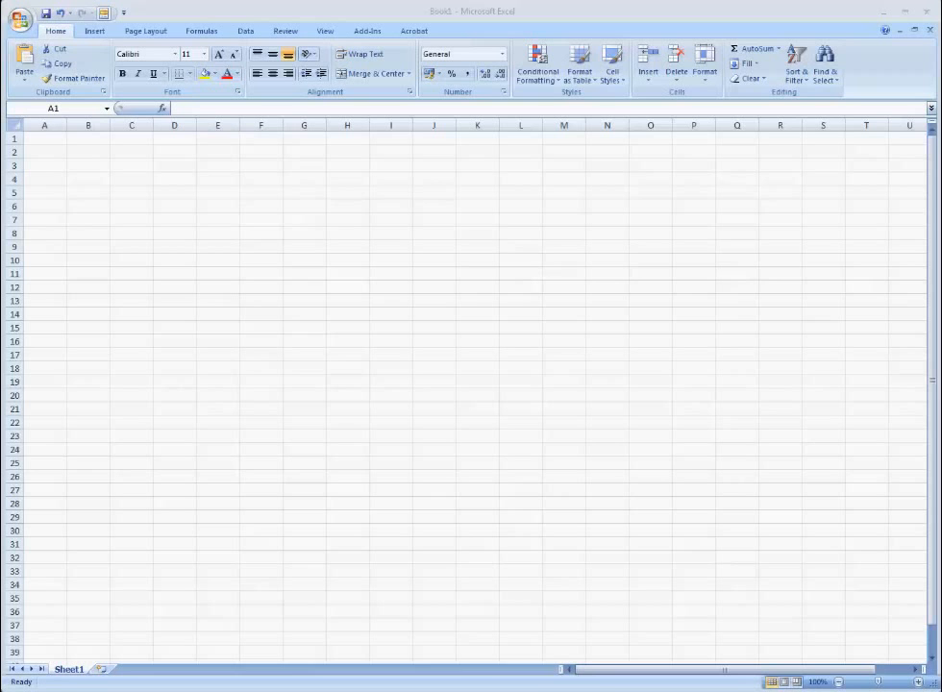
{"action": "left_click", "coordinate": [44, 152]}
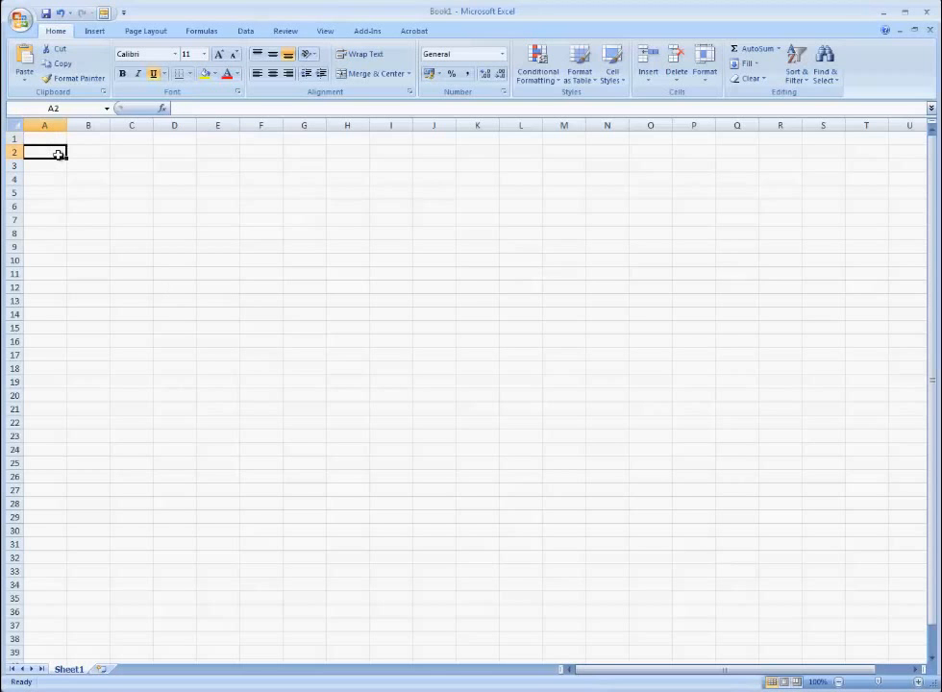
{"action": "type", "text": "http://www.google.com"}
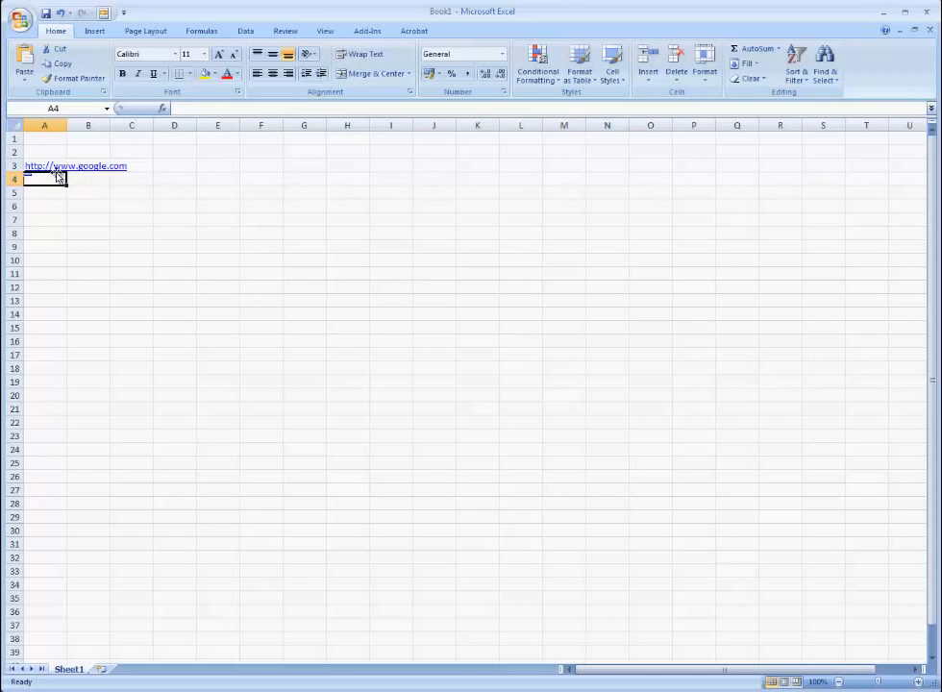
{"action": "mouse_move", "coordinate": [75, 166]}
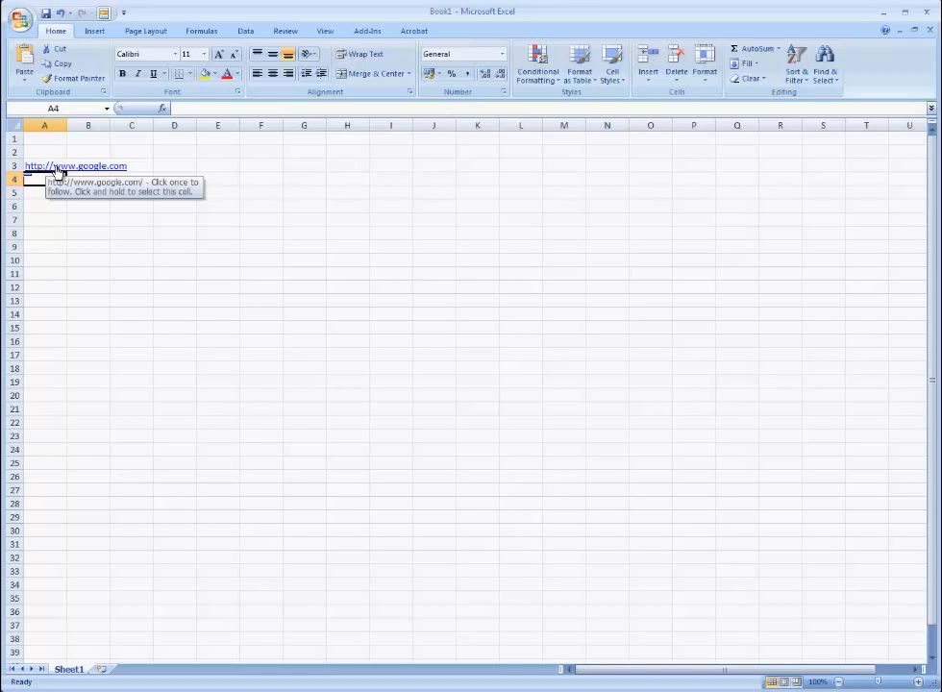
Step: Remove the hyperlink from A3 via its right-click menu, leaving plain text
{"action": "right_click", "coordinate": [75, 165]}
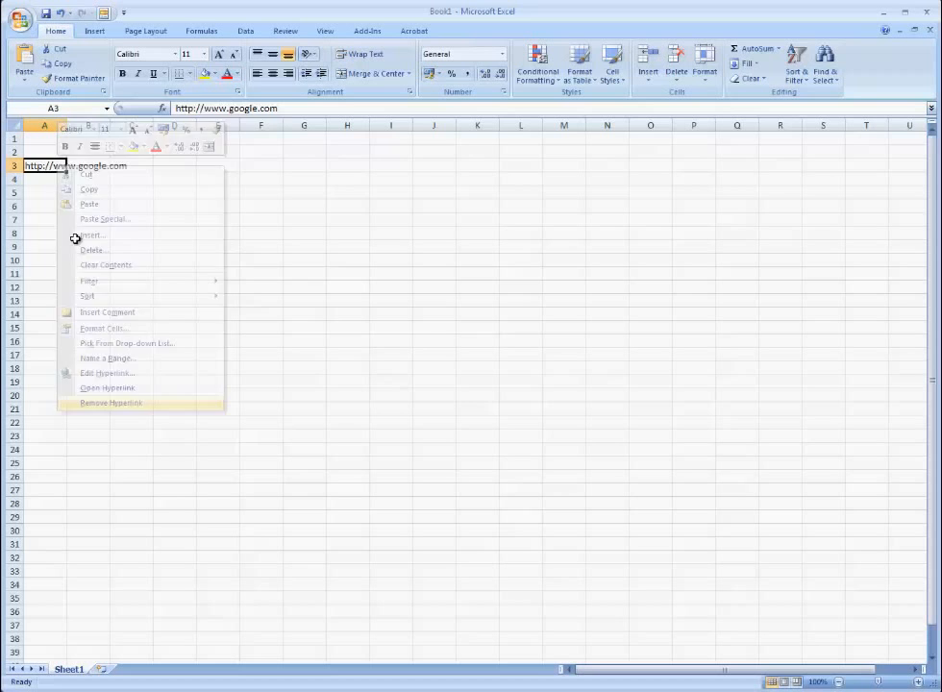
{"action": "left_click", "coordinate": [109, 402]}
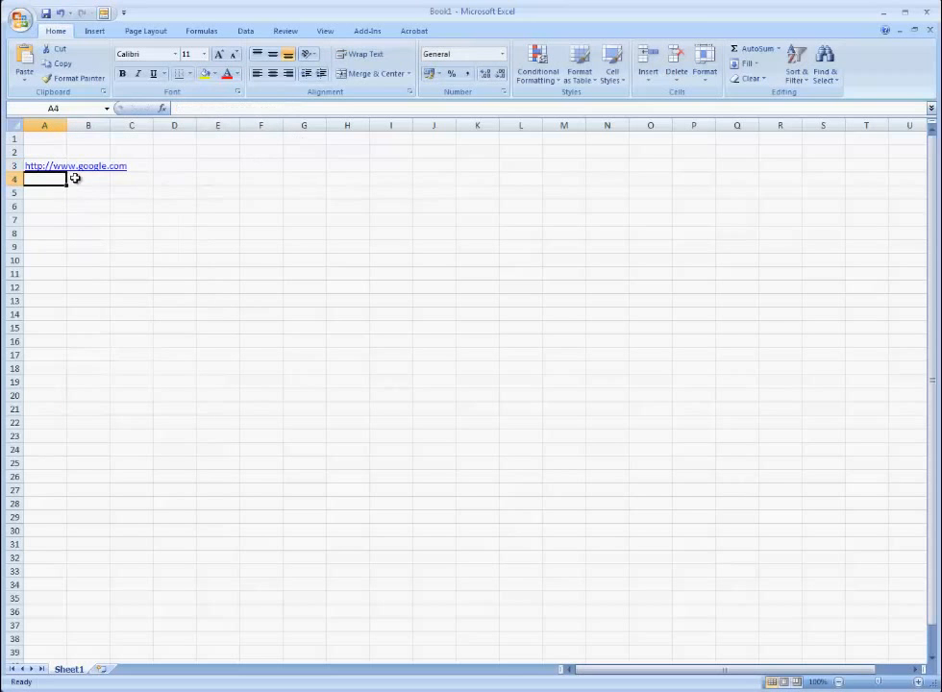
{"action": "right_click", "coordinate": [75, 165]}
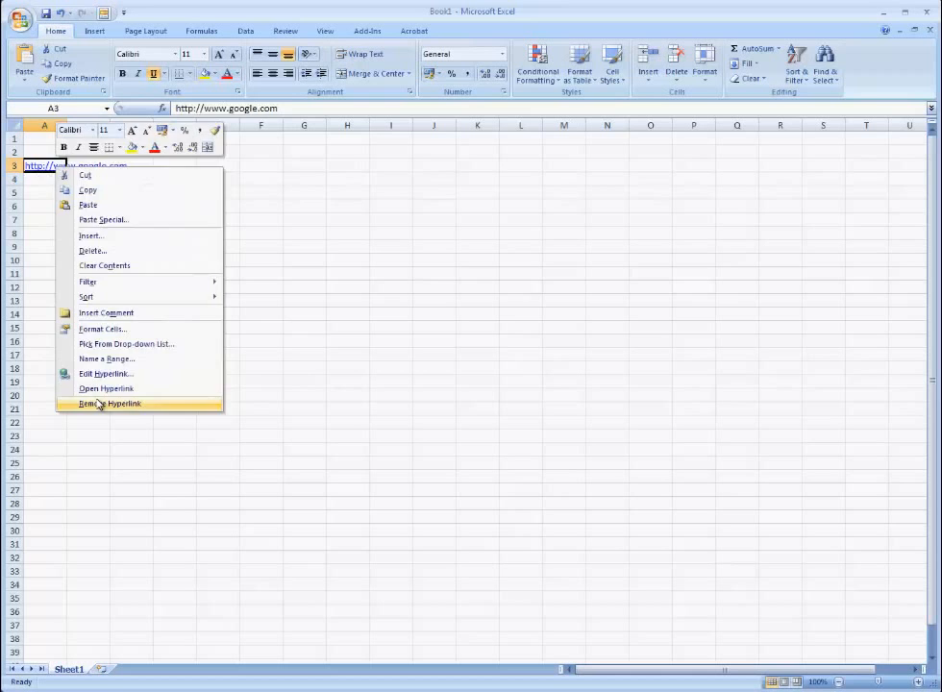
{"action": "left_click", "coordinate": [110, 403]}
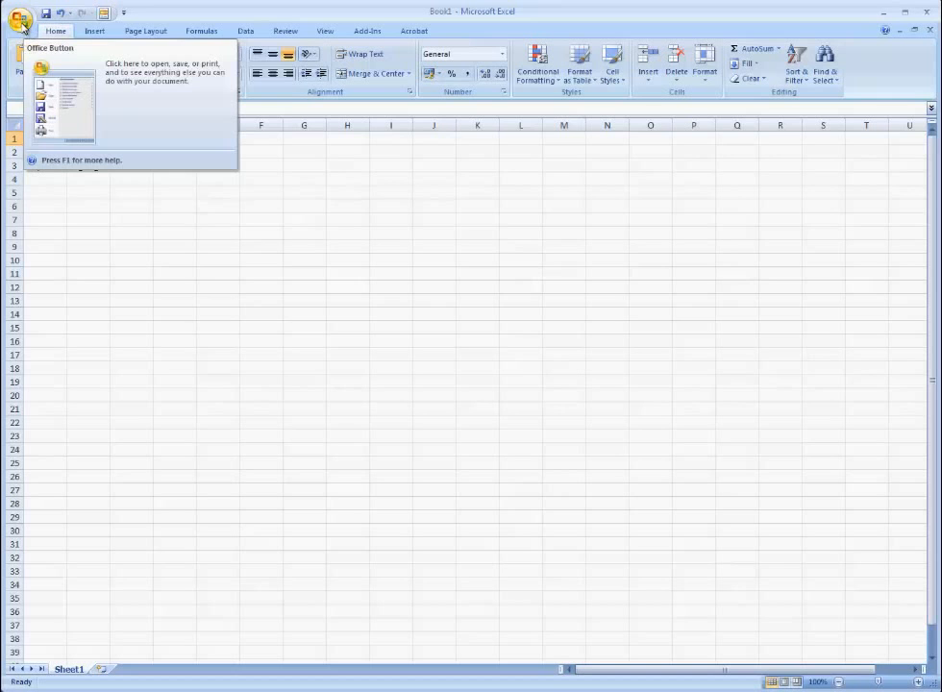
Step: Open Excel Options from the Office Button and go to the Proofing page
{"action": "left_click", "coordinate": [22, 18]}
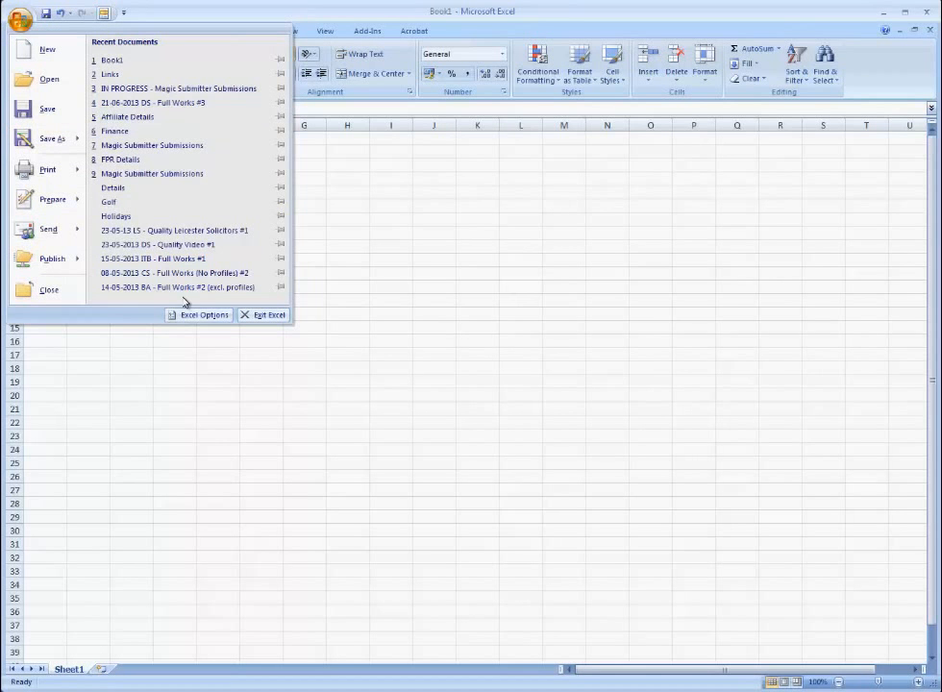
{"action": "left_click", "coordinate": [203, 314]}
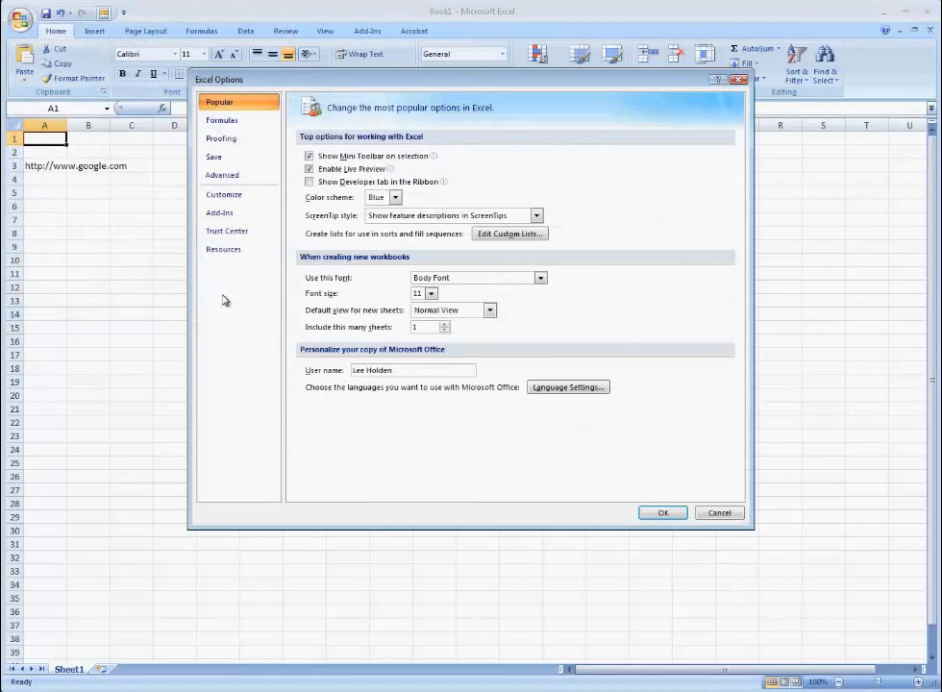
{"action": "left_click", "coordinate": [221, 137]}
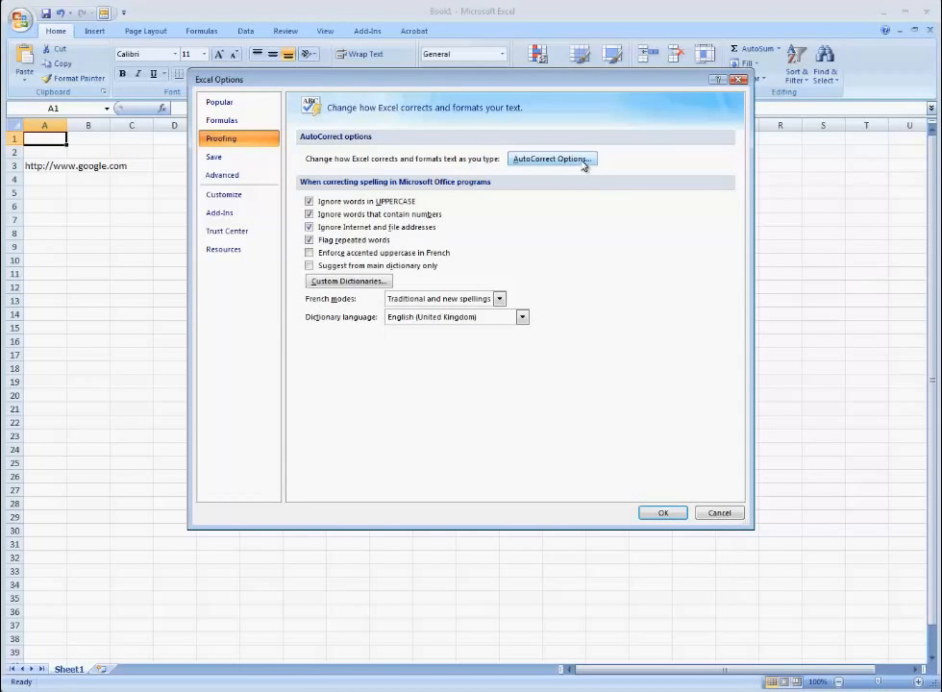
Step: Uncheck 'Internet and network paths with hyperlinks' in AutoCorrect, confirm, and re-edit A3
{"action": "left_click", "coordinate": [550, 159]}
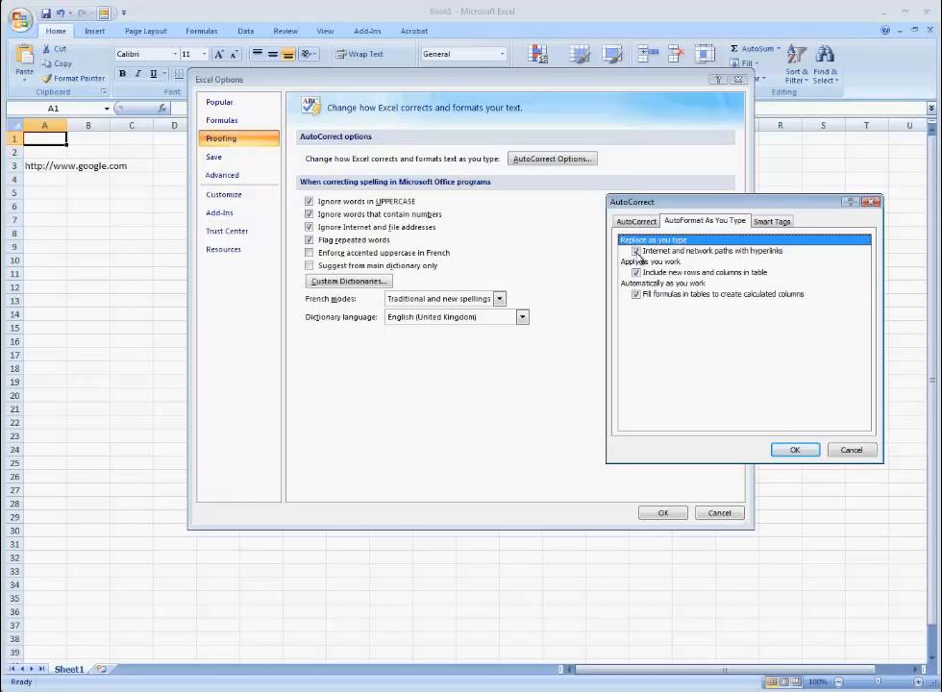
{"action": "left_click", "coordinate": [794, 450]}
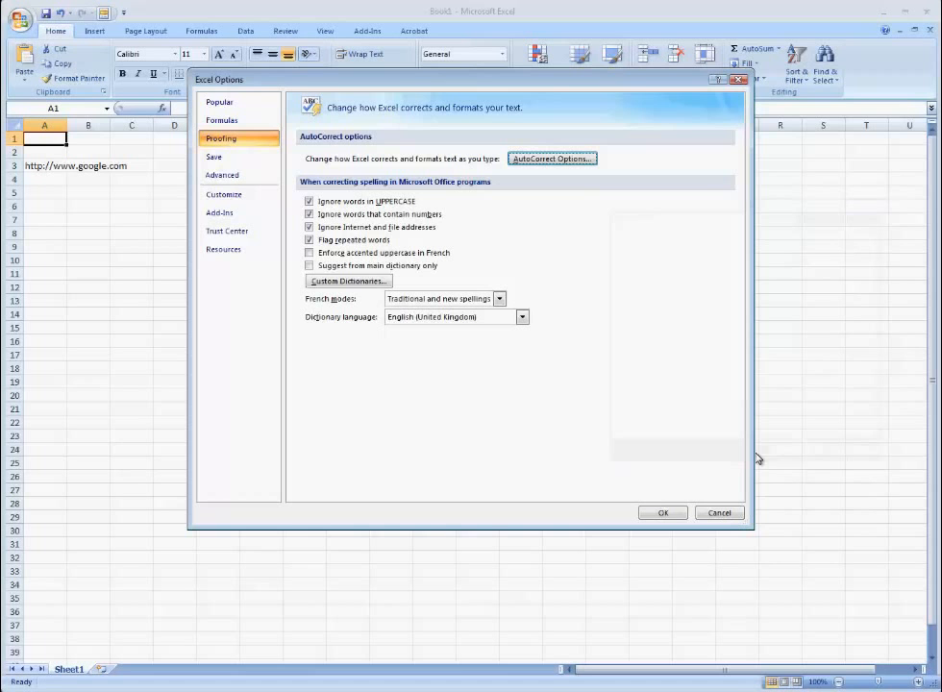
{"action": "left_click", "coordinate": [719, 512]}
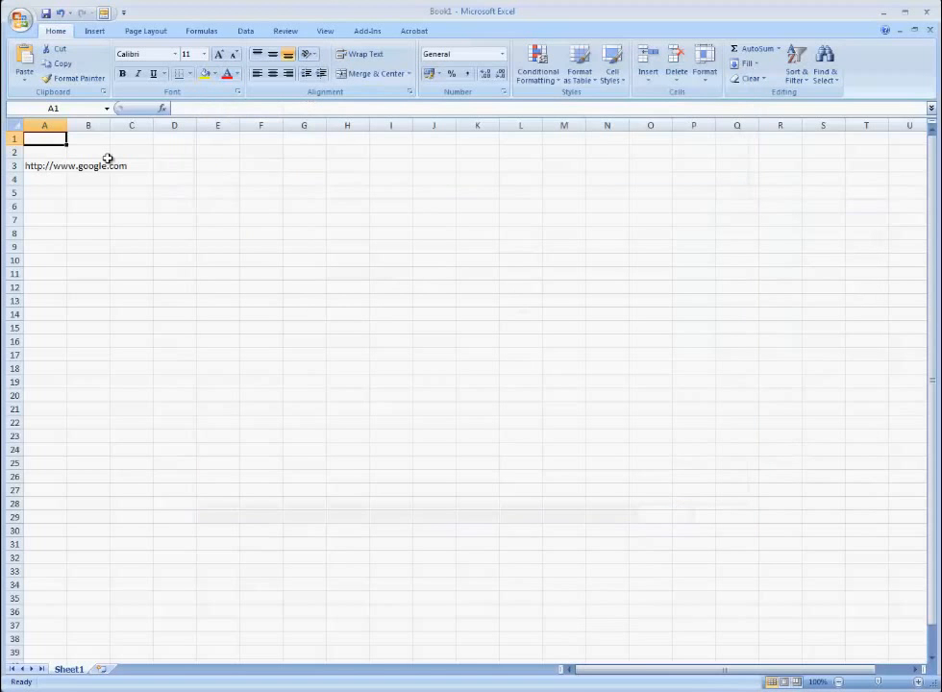
{"action": "double_click", "coordinate": [44, 166]}
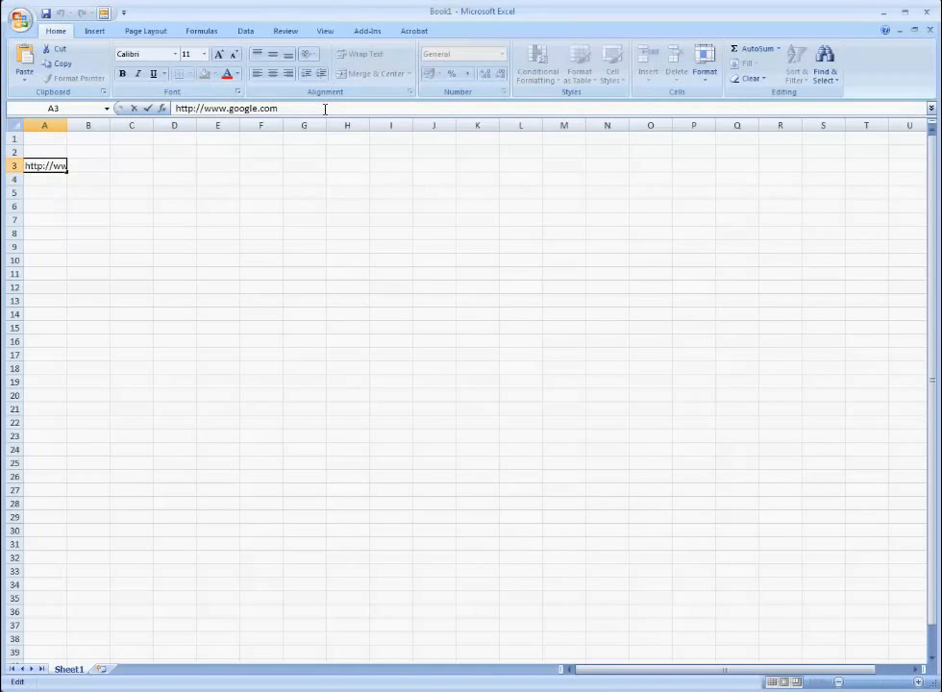